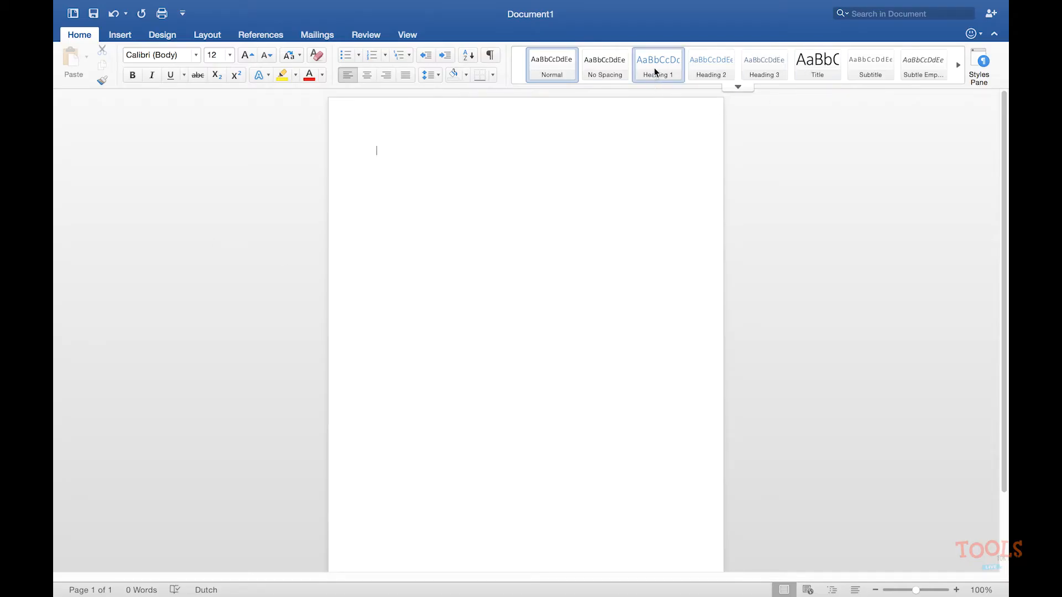
# - Redefine Heading 1 as ADAM.CG PRO, 18 pt, bold, orange via Modify Style
pyautogui.rightClick(656, 65)
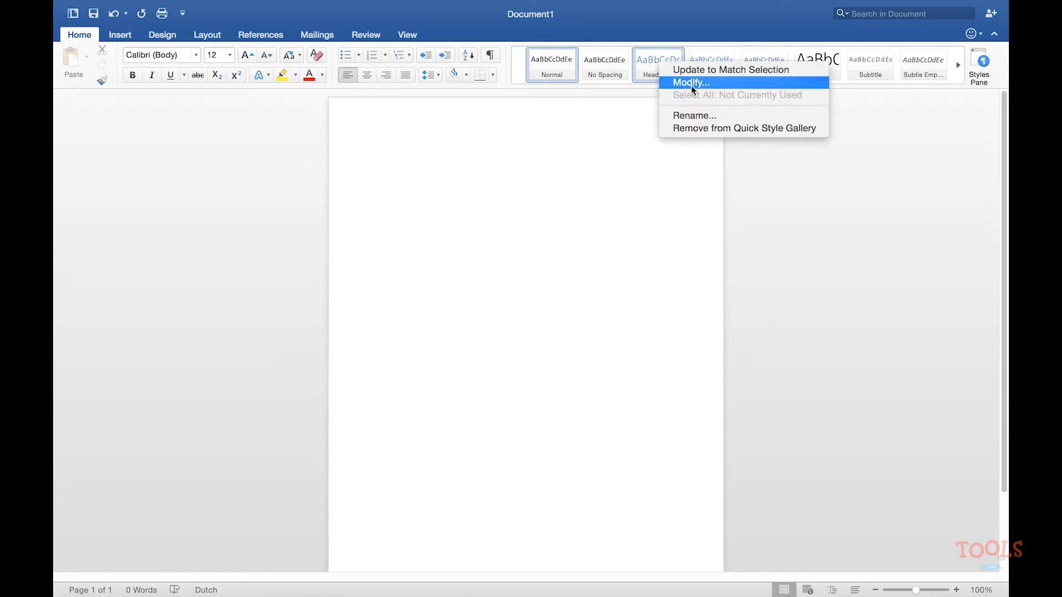
pyautogui.click(689, 83)
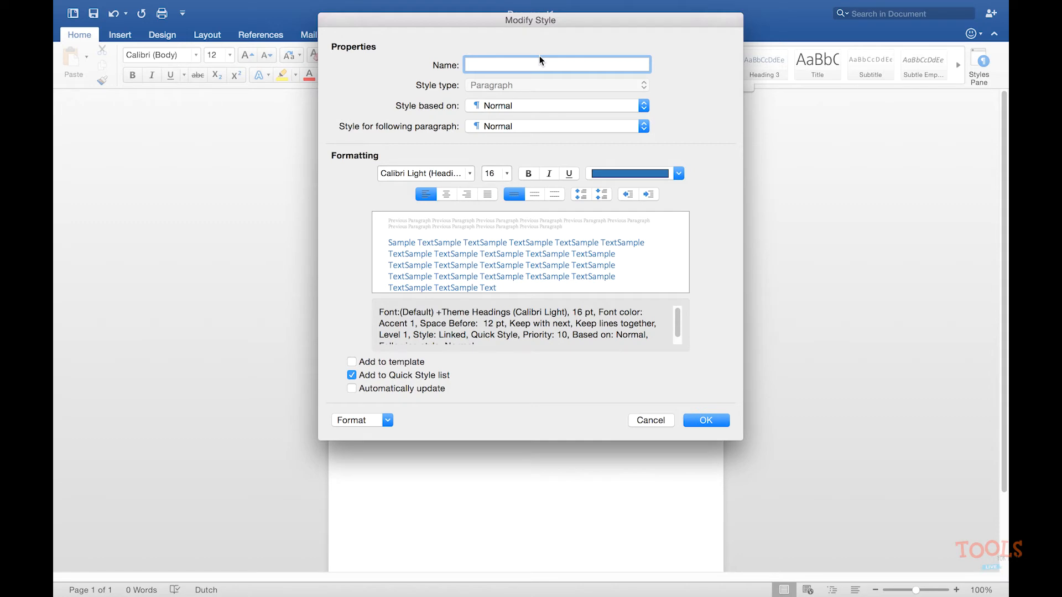
pyautogui.write('Heading 1')
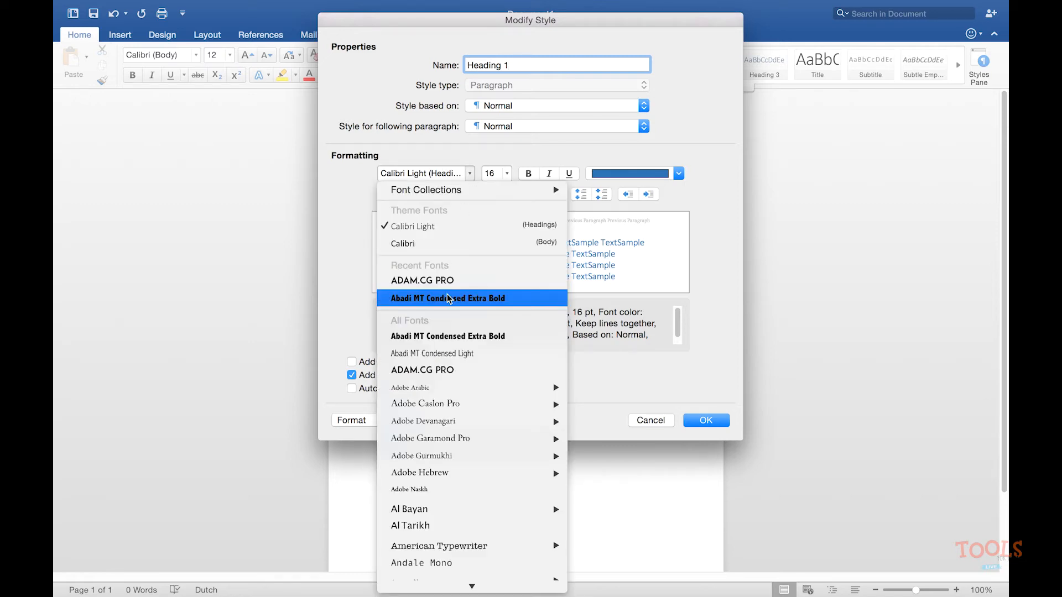
pyautogui.click(422, 280)
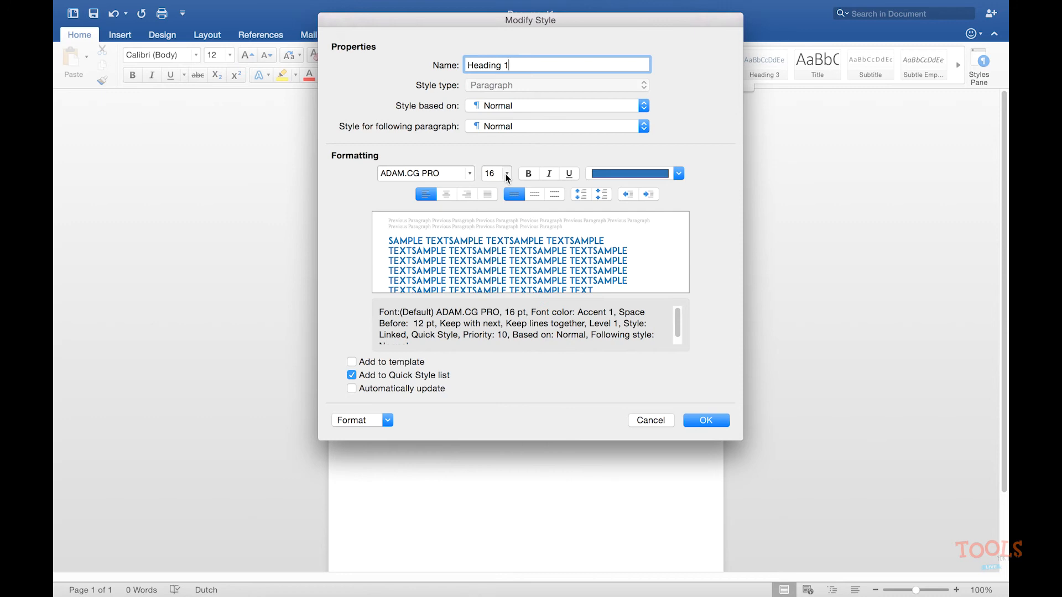
pyautogui.click(507, 169)
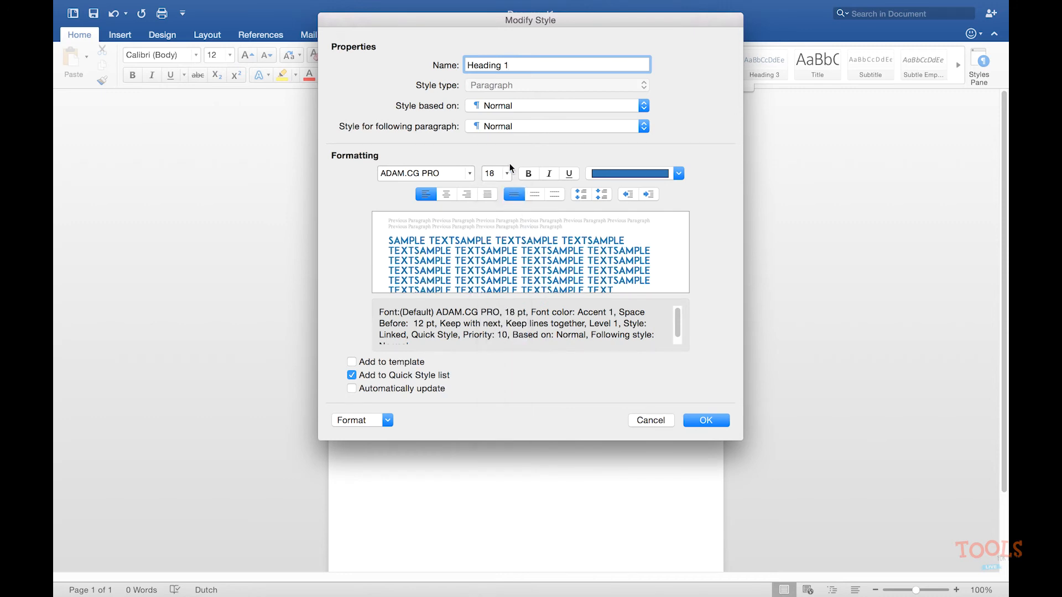
pyautogui.click(529, 174)
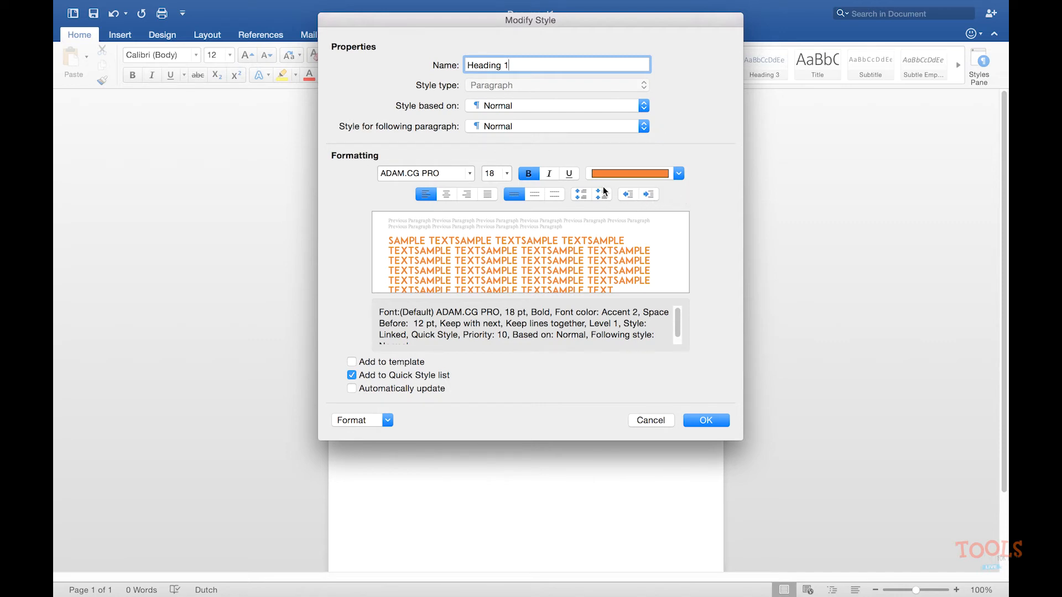
pyautogui.click(704, 421)
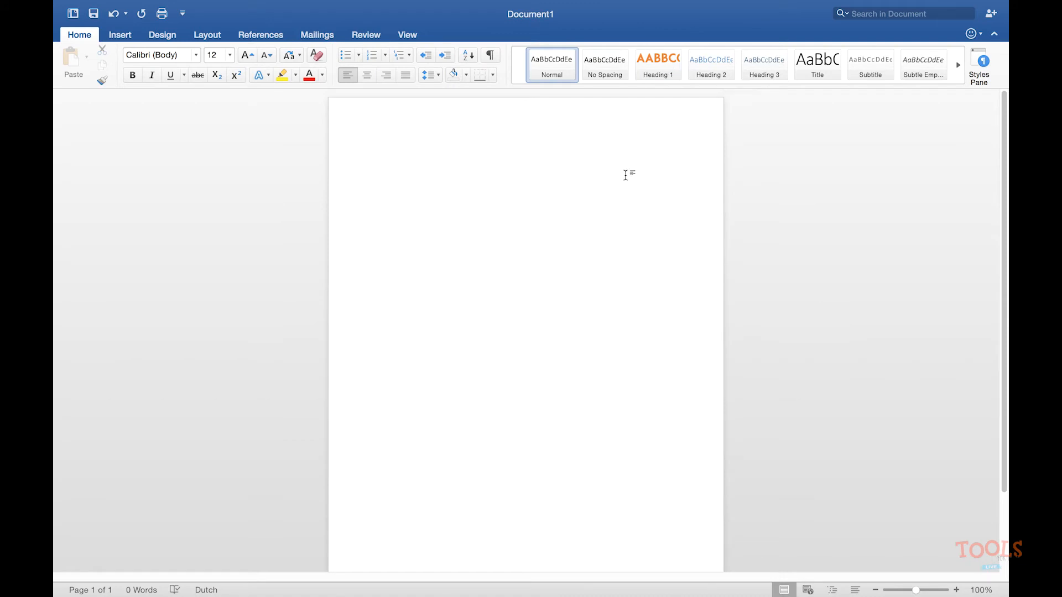
# - Modify Heading 2 to use the ADAM.CG PRO font at 12 pt
pyautogui.rightClick(710, 64)
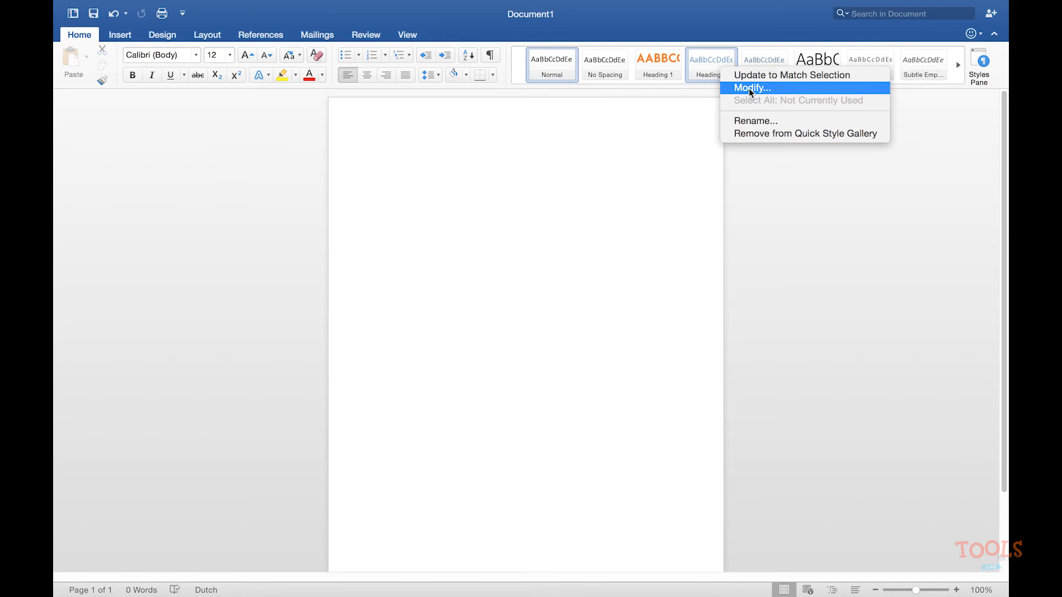
pyautogui.click(751, 88)
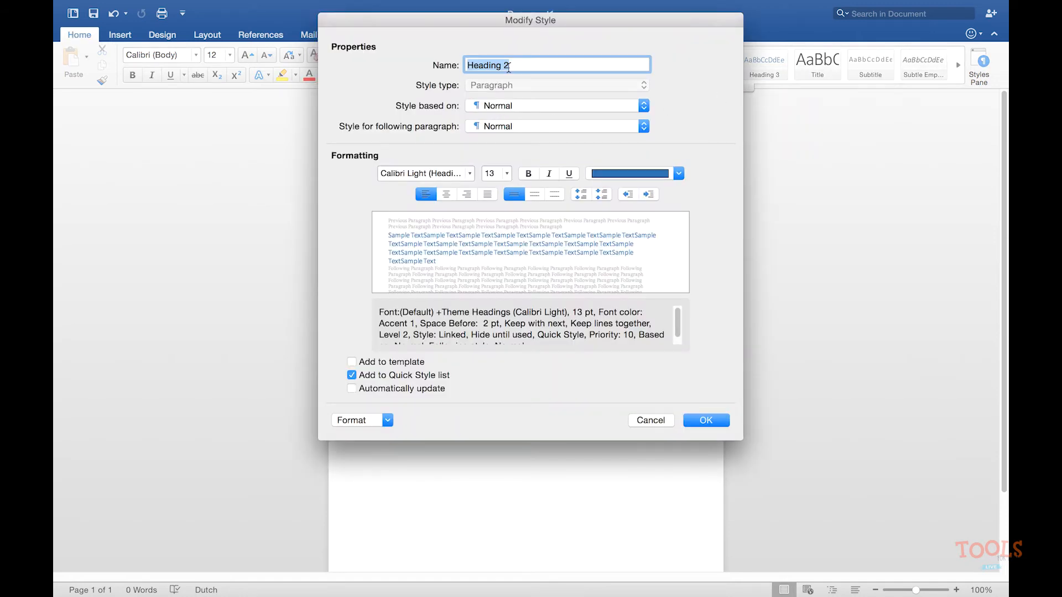
pyautogui.click(469, 172)
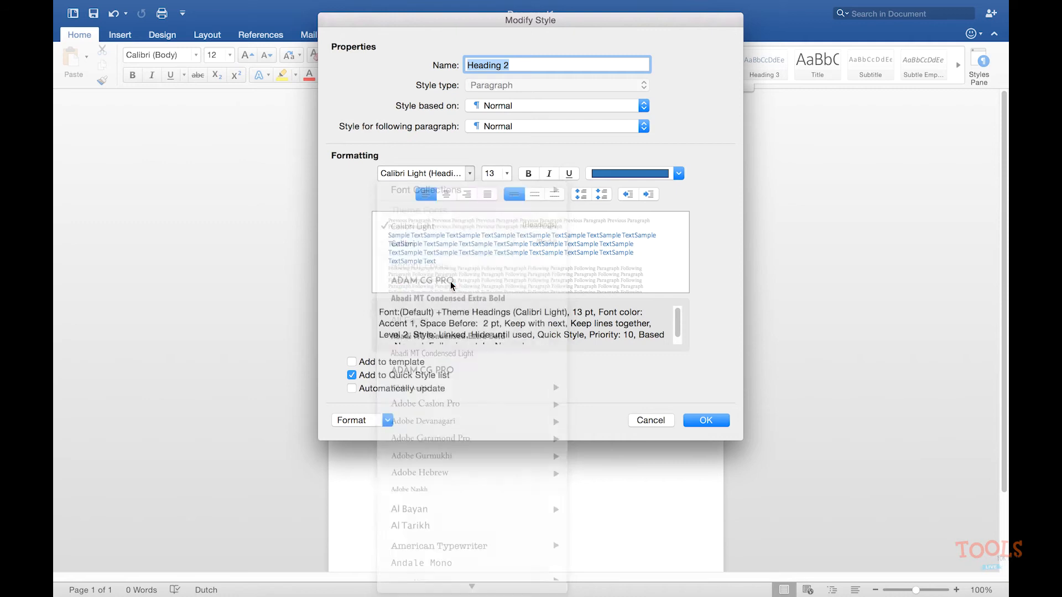
pyautogui.click(507, 174)
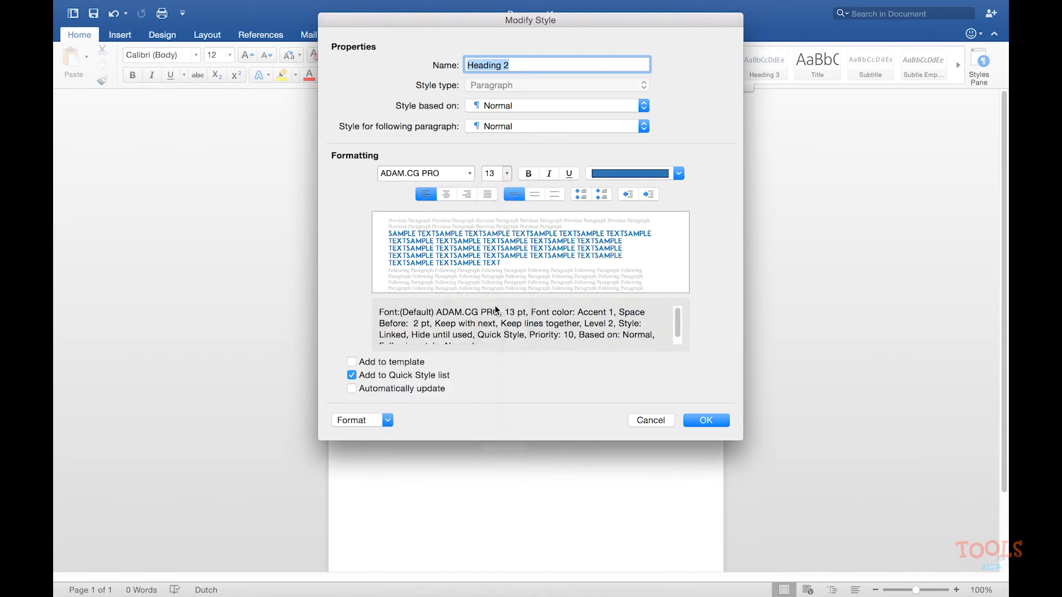
pyautogui.click(506, 174)
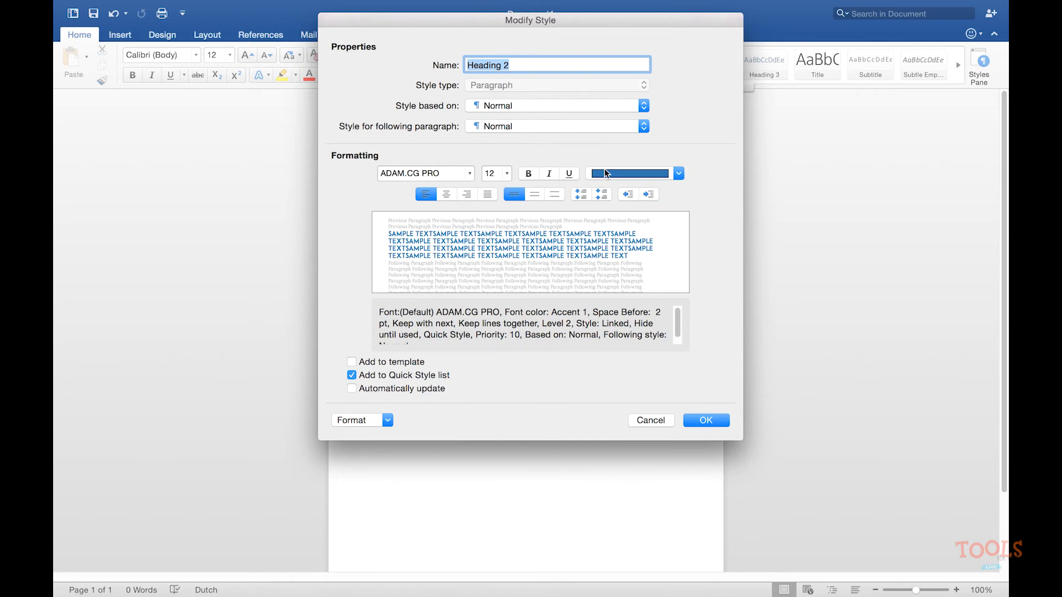
# - Colour Heading 2 light orange, make it bold and save the style
pyautogui.click(678, 172)
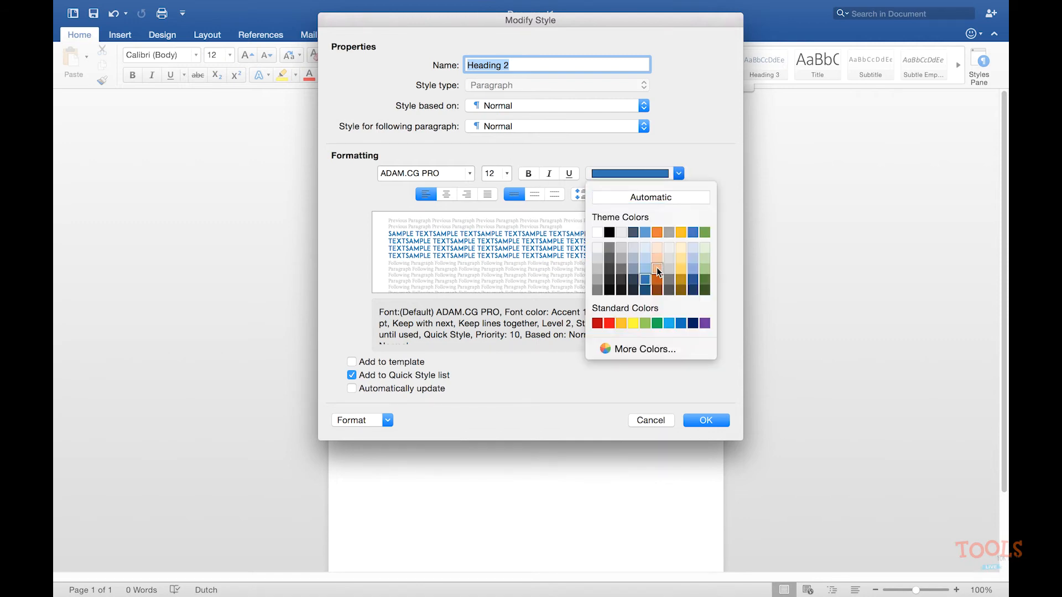
pyautogui.click(656, 268)
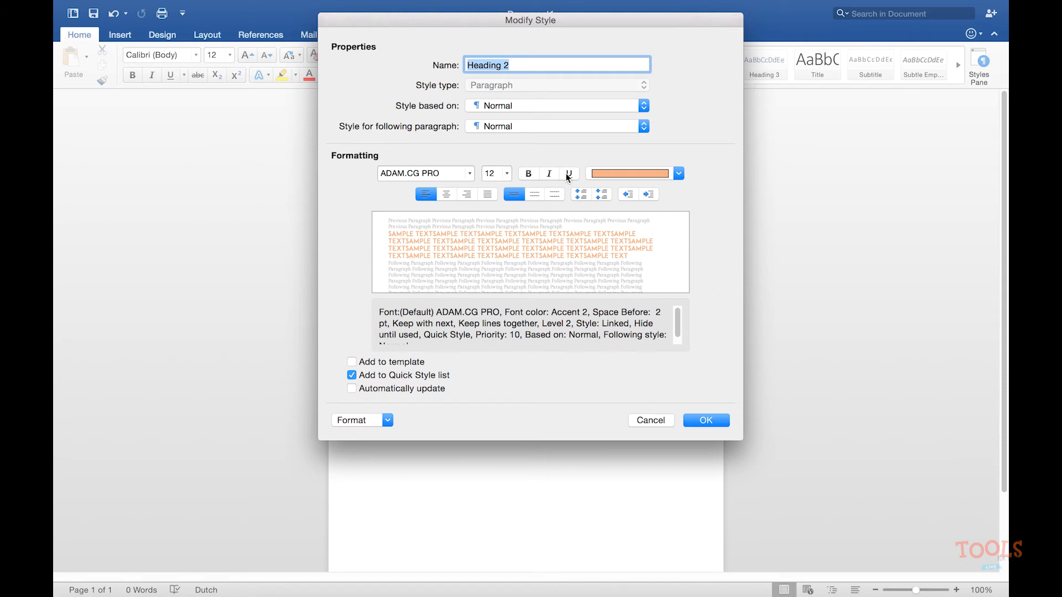
pyautogui.click(527, 173)
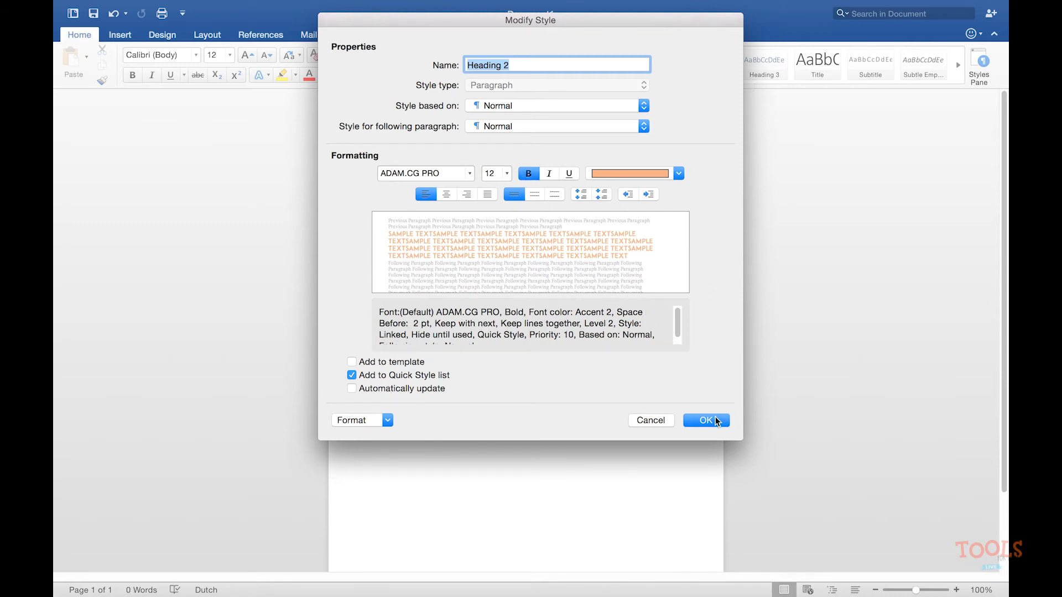
pyautogui.click(702, 421)
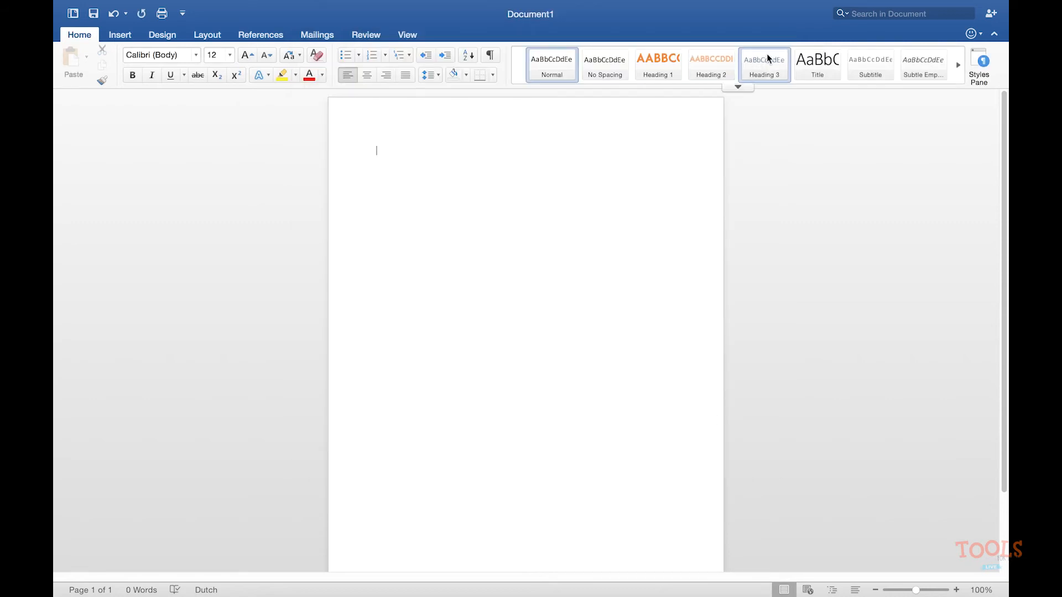
# - Redefine Heading 3 as ADAM.CG PRO, 10 pt, italic, dark grey Text 1 colour
pyautogui.rightClick(764, 65)
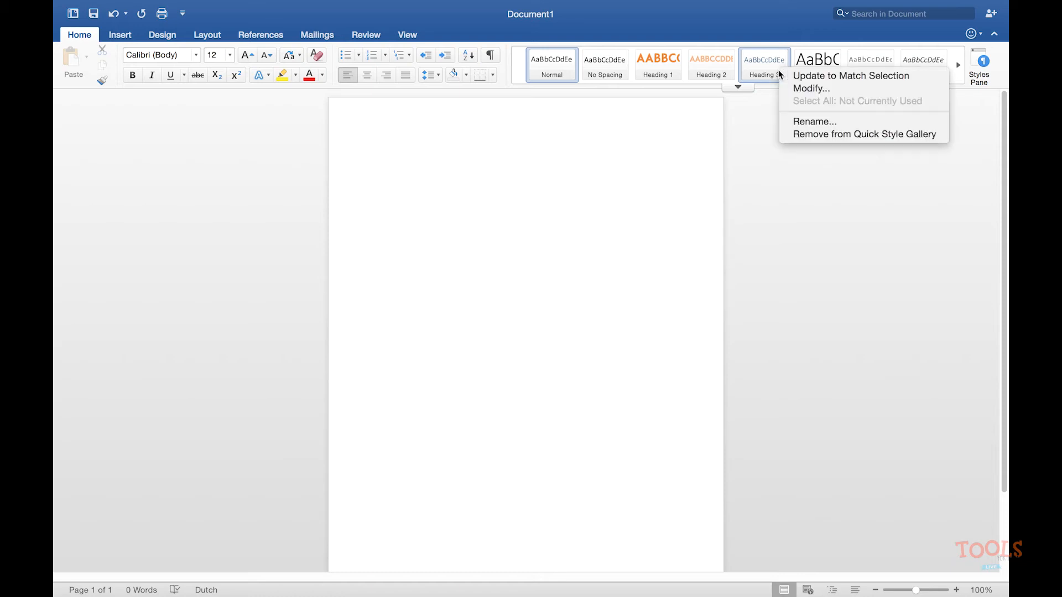
pyautogui.click(810, 88)
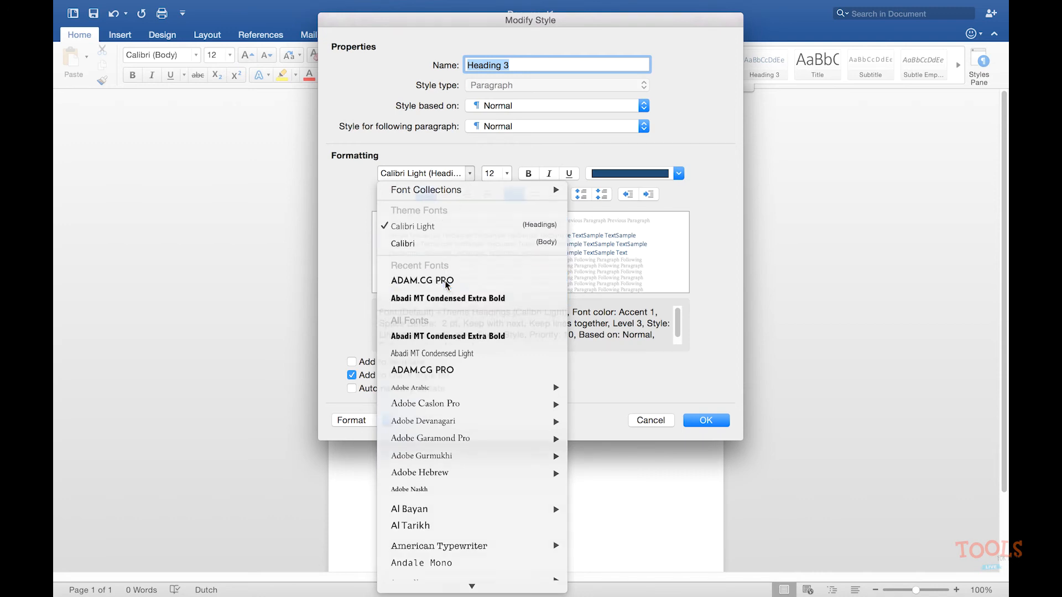
pyautogui.click(422, 280)
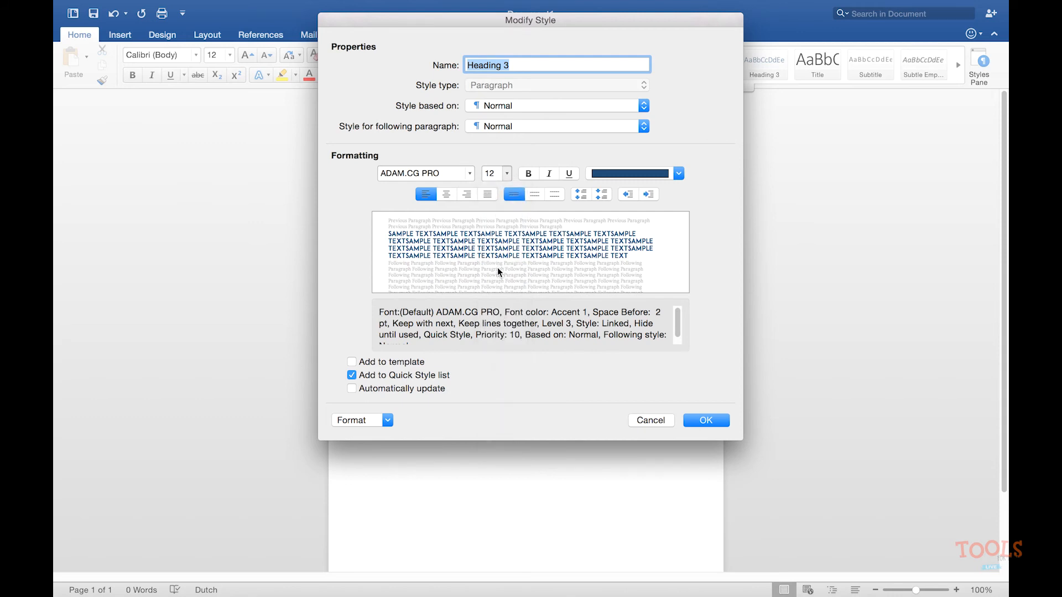
pyautogui.click(677, 173)
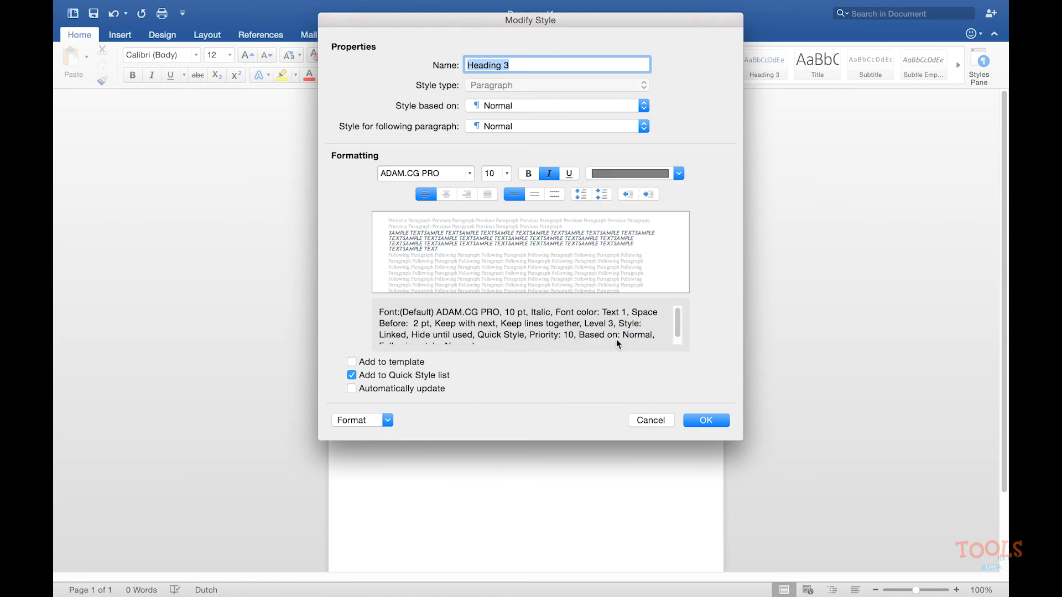
pyautogui.click(704, 421)
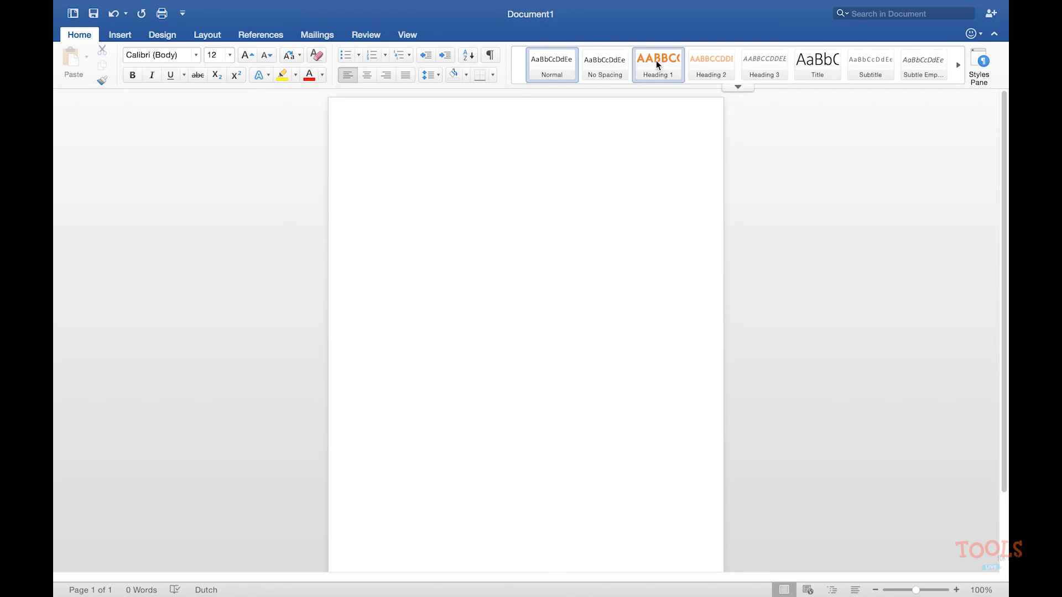
# - Apply 1 / 1.1 / 1.1.1 heading numbering and make 'Tools for dummies' the Heading 1 chapter title
pyautogui.click(551, 65)
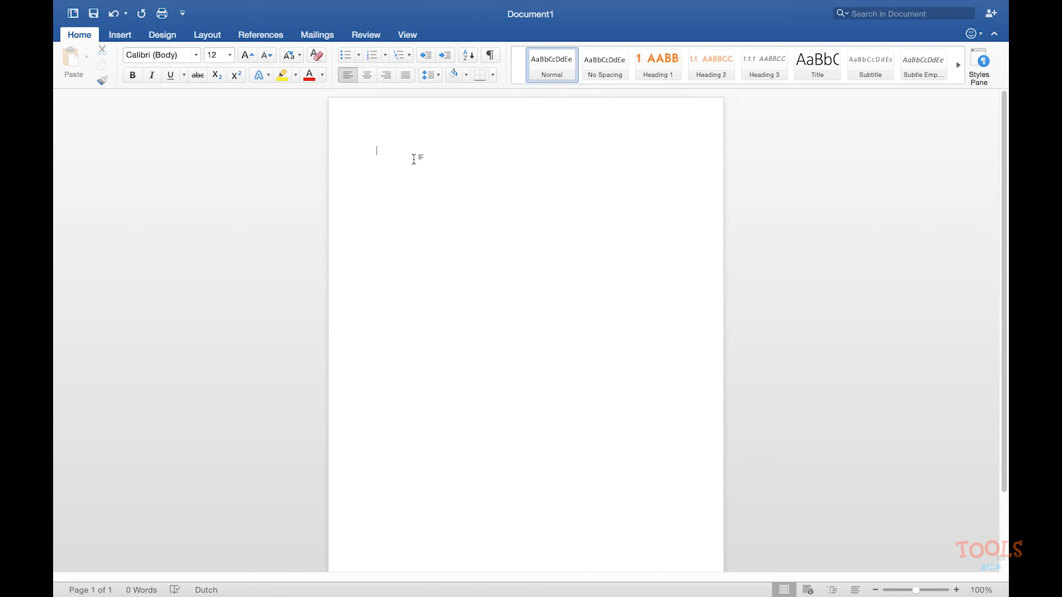
pyautogui.write('Tools for')
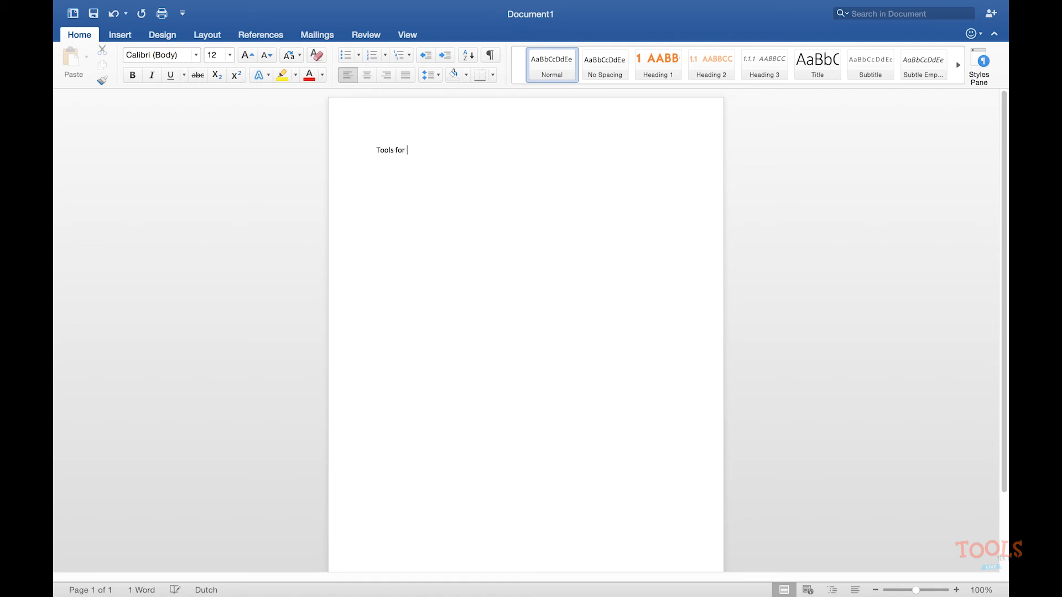
pyautogui.write('dummies')
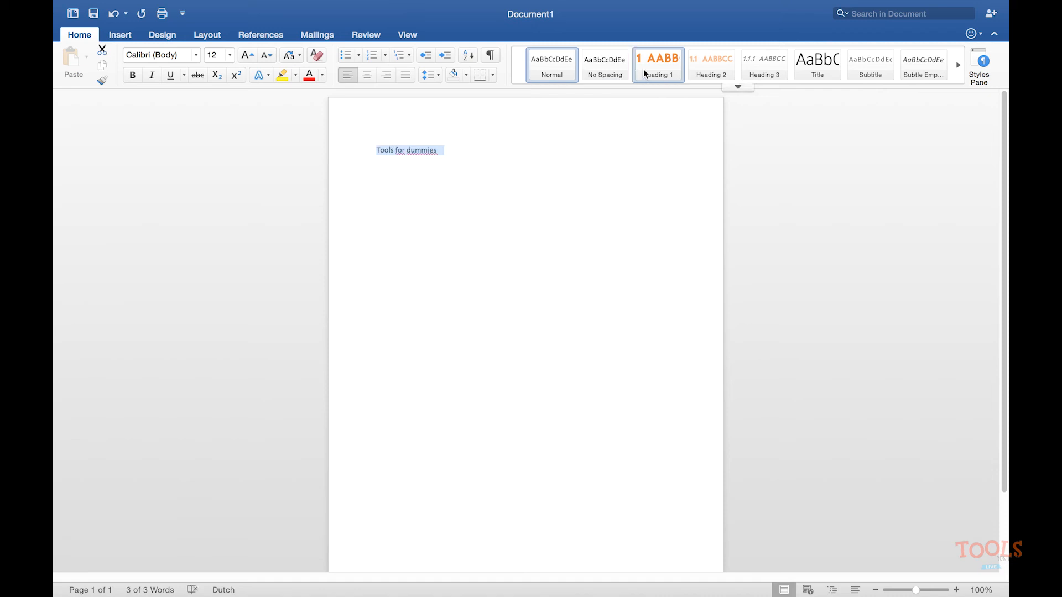
pyautogui.click(656, 65)
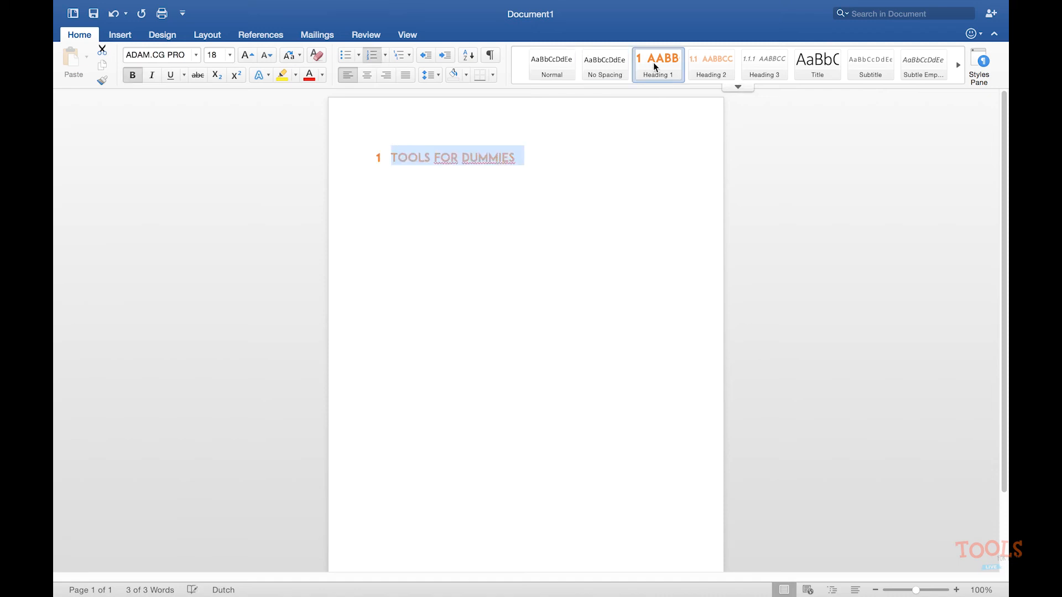
pyautogui.click(519, 158)
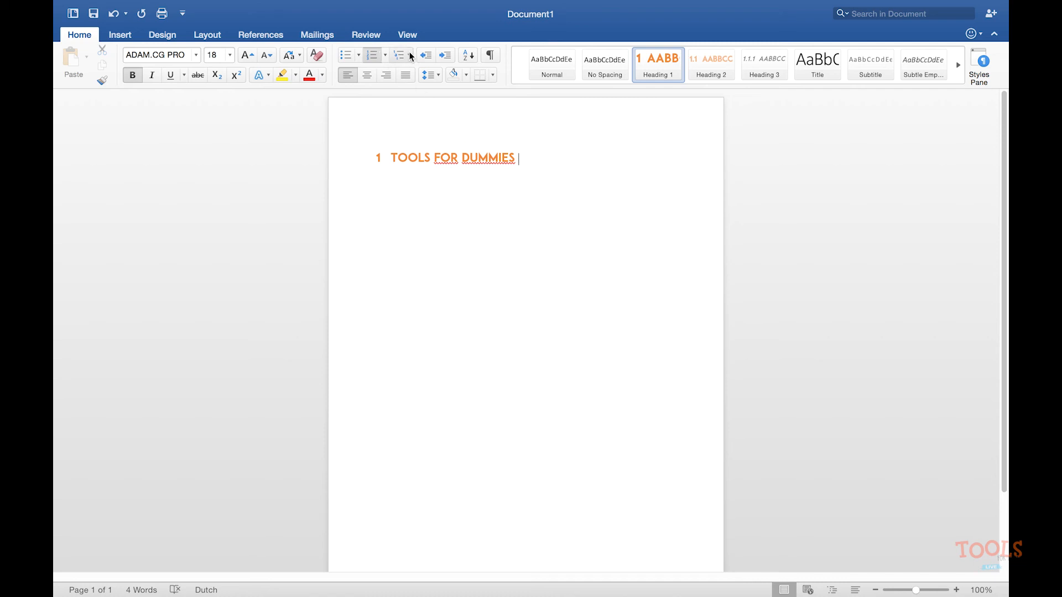
# - Review the multilevel list numbering schemes before adding 'Word' below the title
pyautogui.click(398, 56)
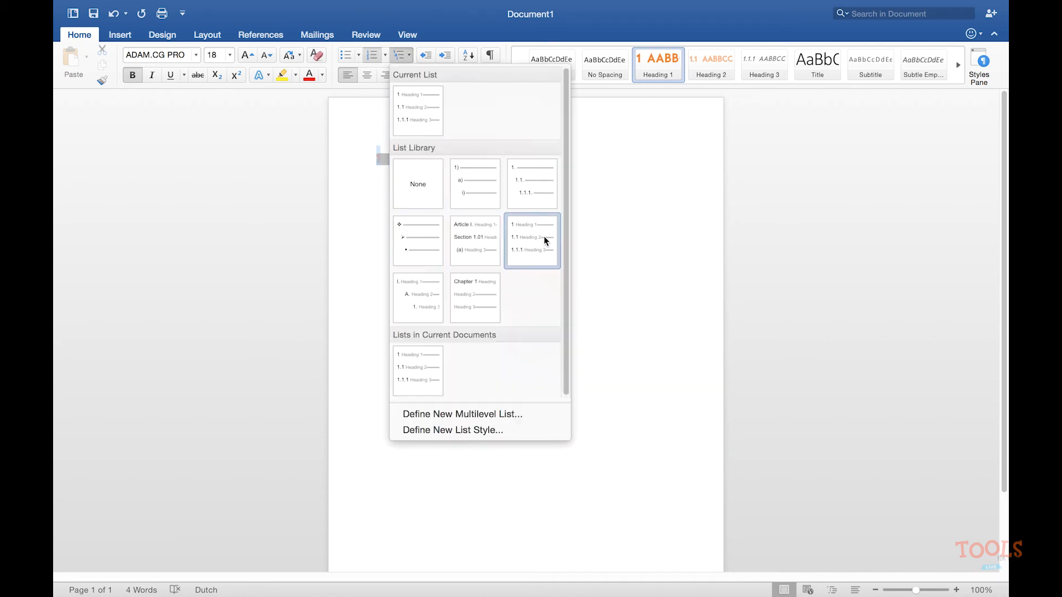
pyautogui.moveTo(549, 245)
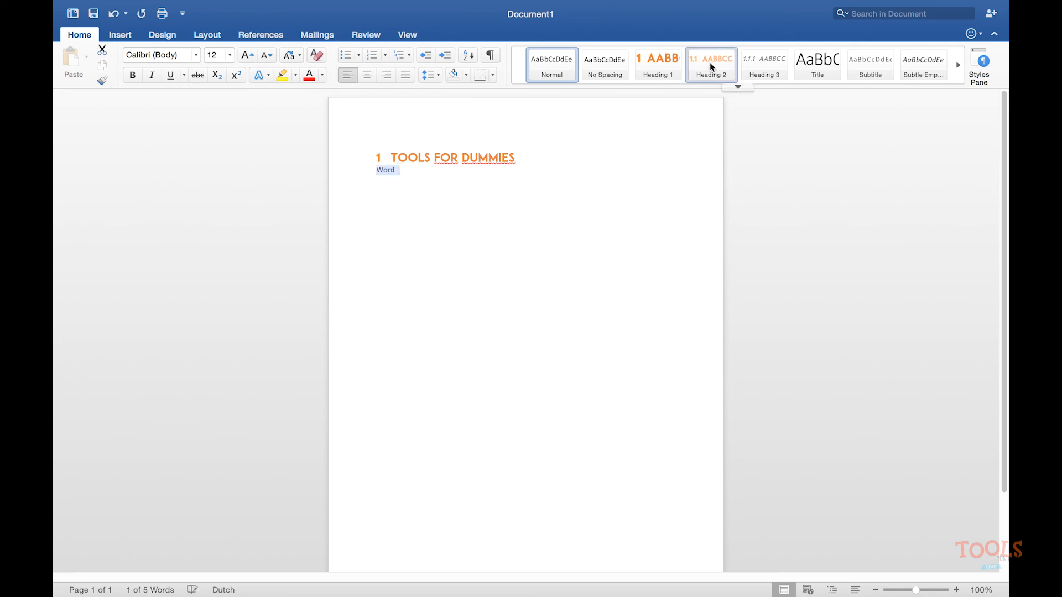
# - Make 'Word' the Heading 2 title 1.1 WORD and add the body line 'Hoe kan ik een stijl toepassen?'
pyautogui.click(710, 66)
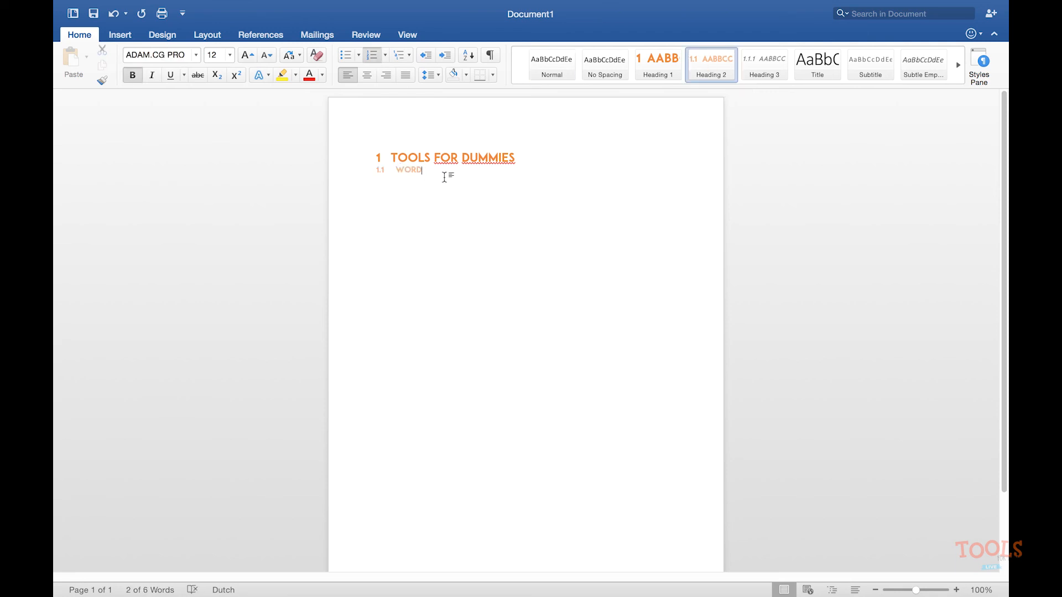
pyautogui.write('Hoe kan ik een stijl toepassen')
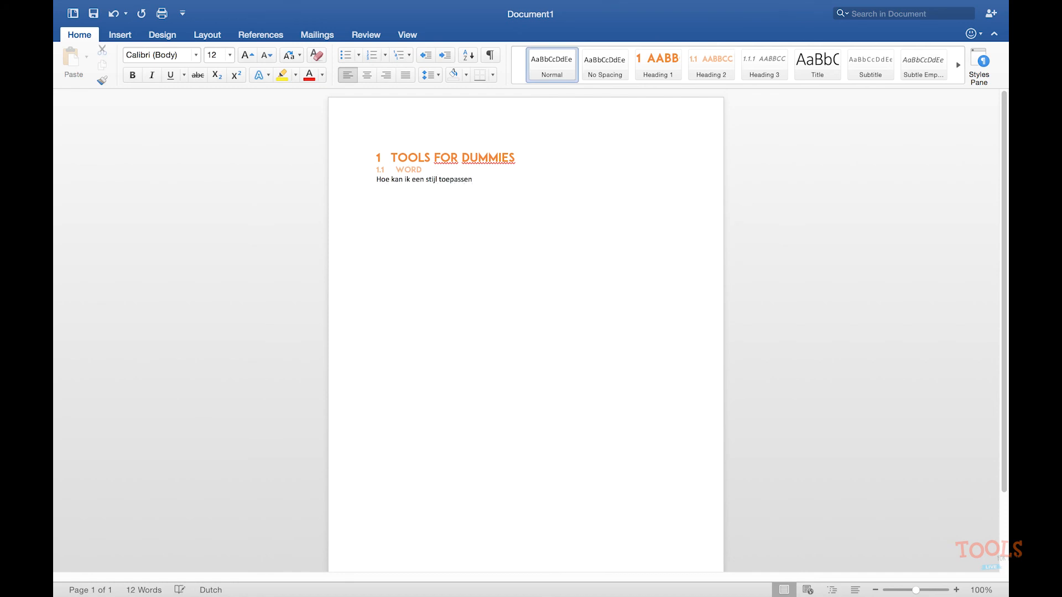
pyautogui.write('?')
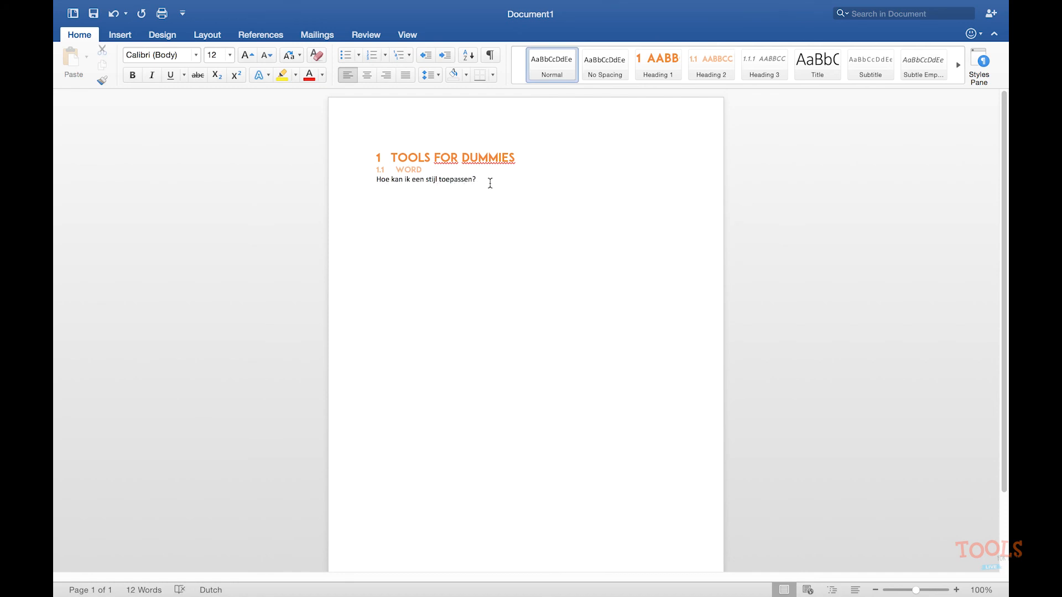